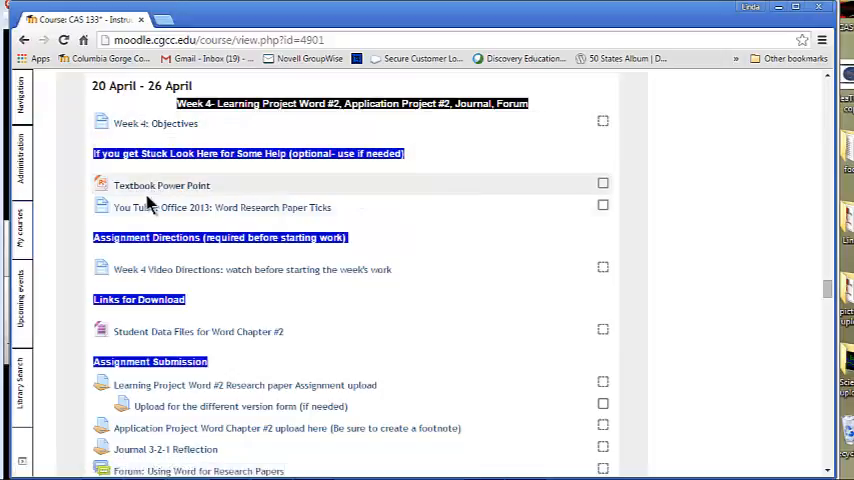
pyautogui.moveTo(147, 207)
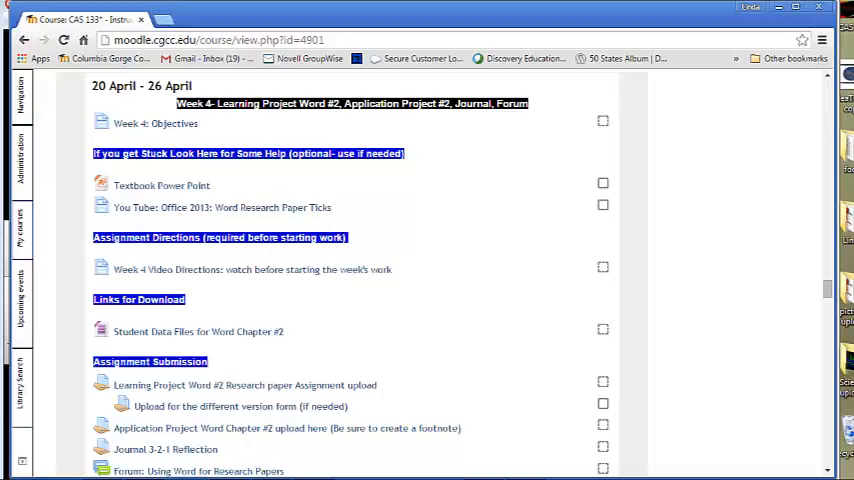
pyautogui.moveTo(139, 117)
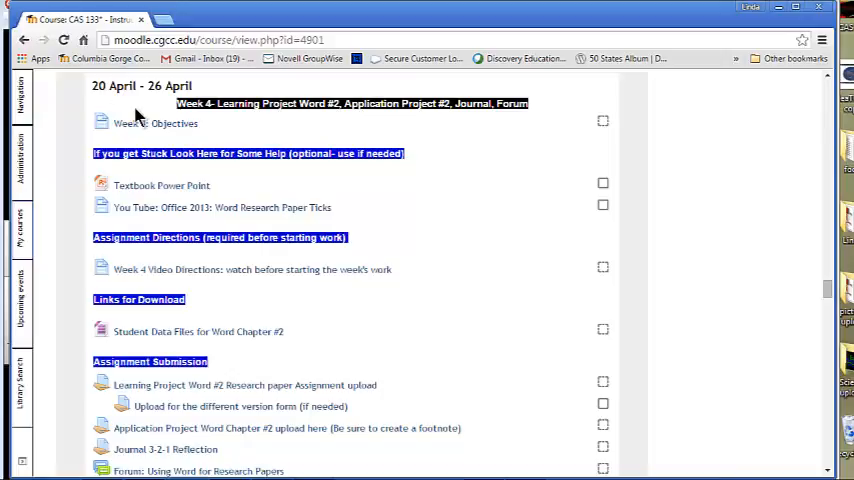
pyautogui.moveTo(240, 270)
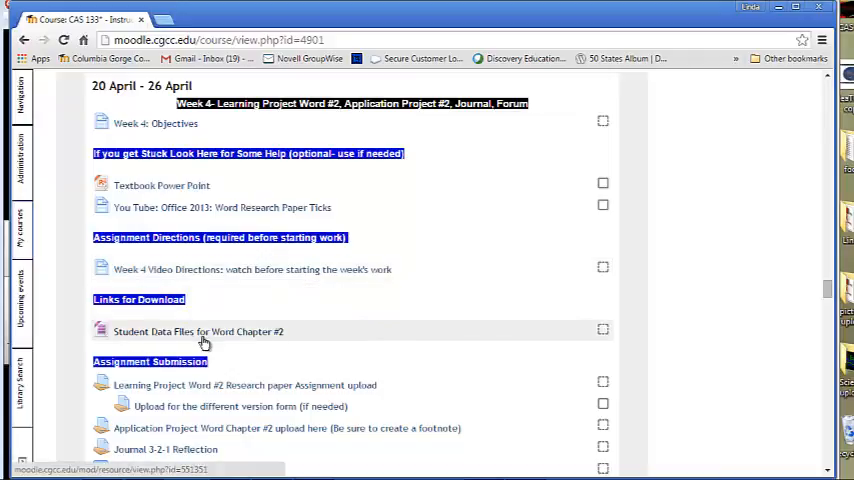
pyautogui.moveTo(192, 332)
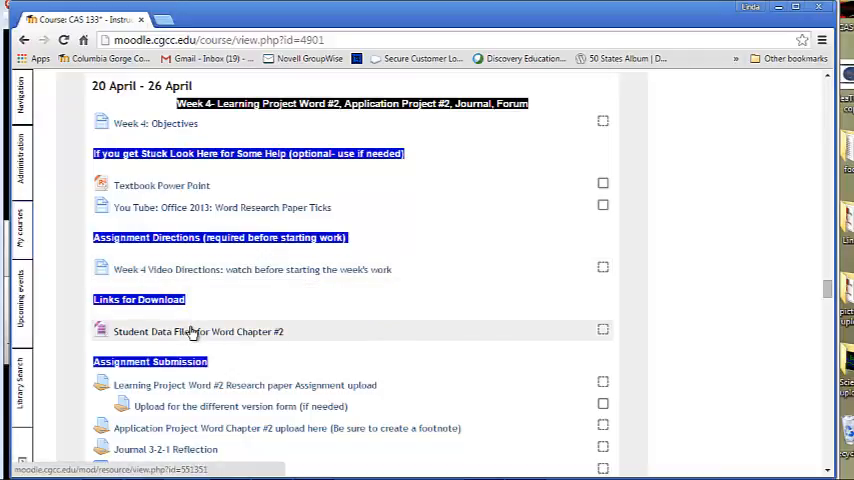
# - Download the Week 4 Chapter 02 student data files zip and scroll through the section's resources
pyautogui.rightClick(197, 331)
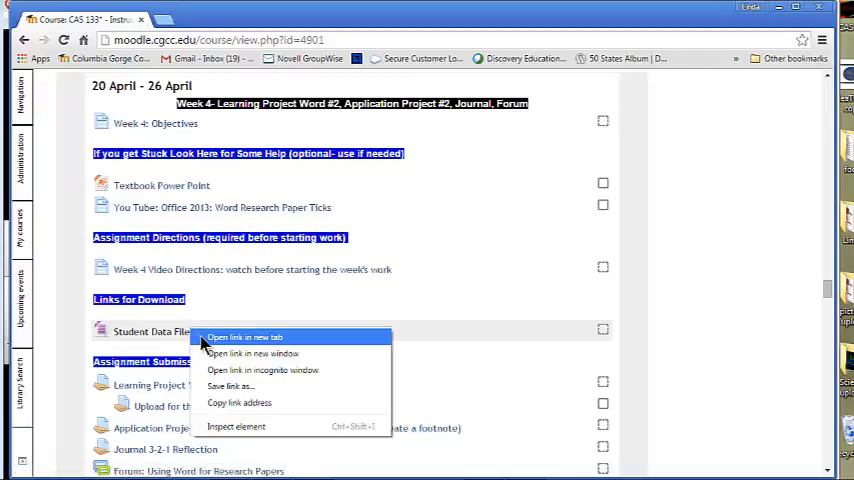
pyautogui.click(243, 337)
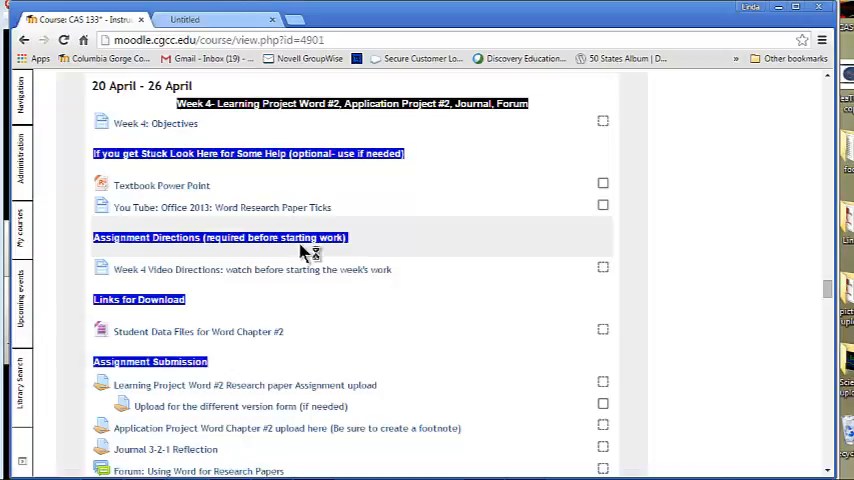
pyautogui.click(198, 331)
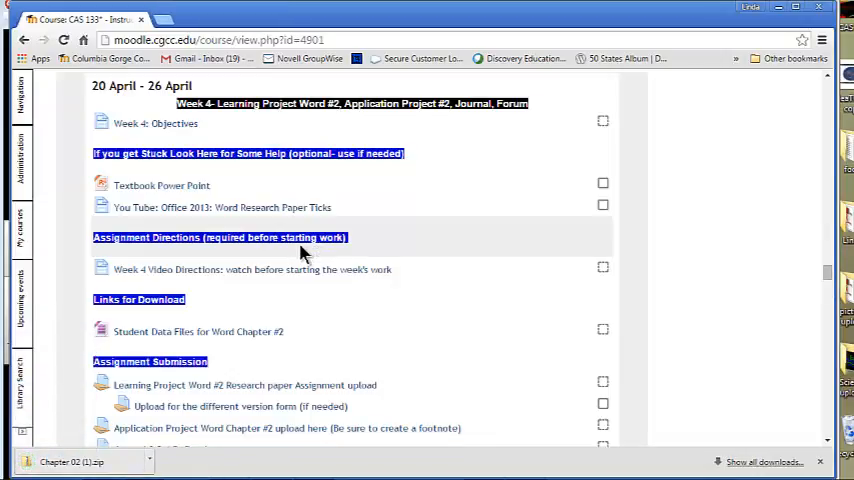
pyautogui.moveTo(820, 198)
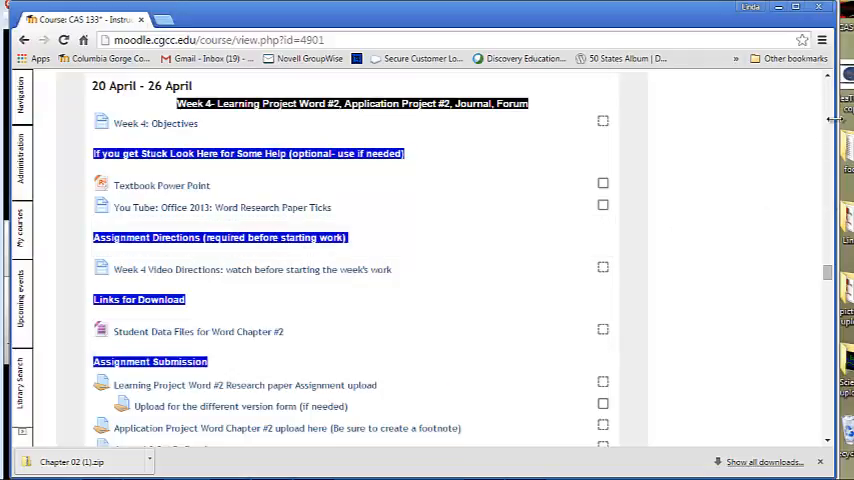
pyautogui.scroll(3)
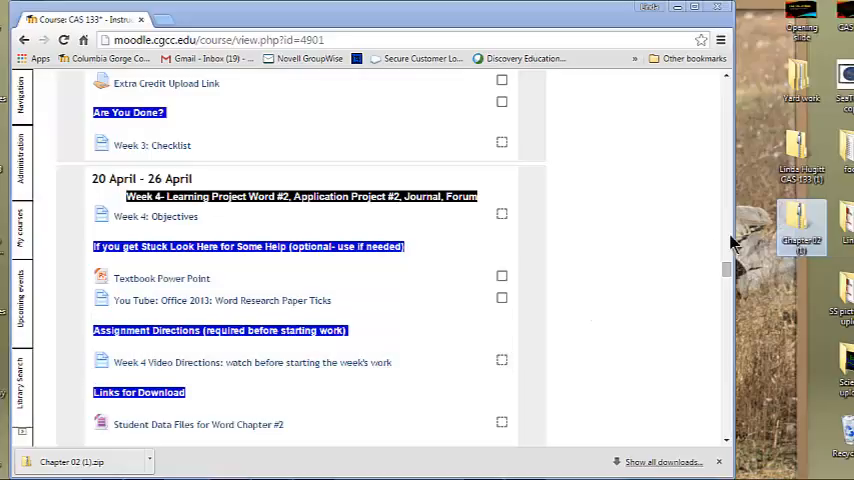
pyautogui.scroll(-3)
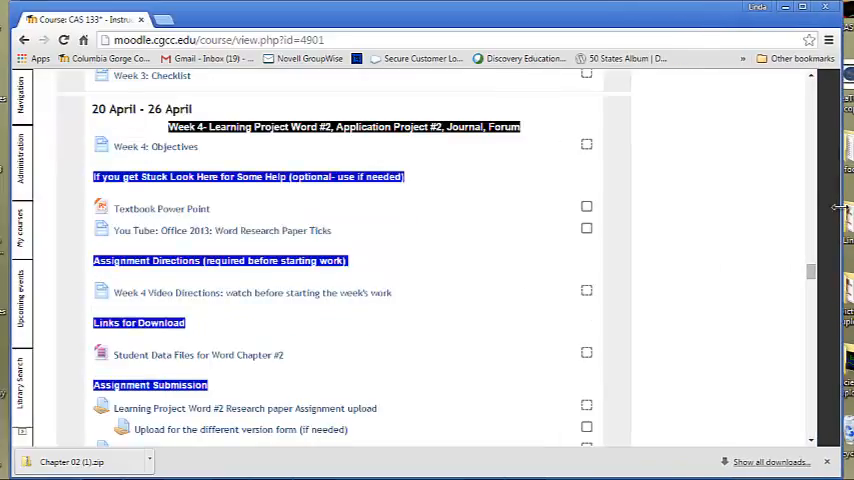
pyautogui.scroll(-3)
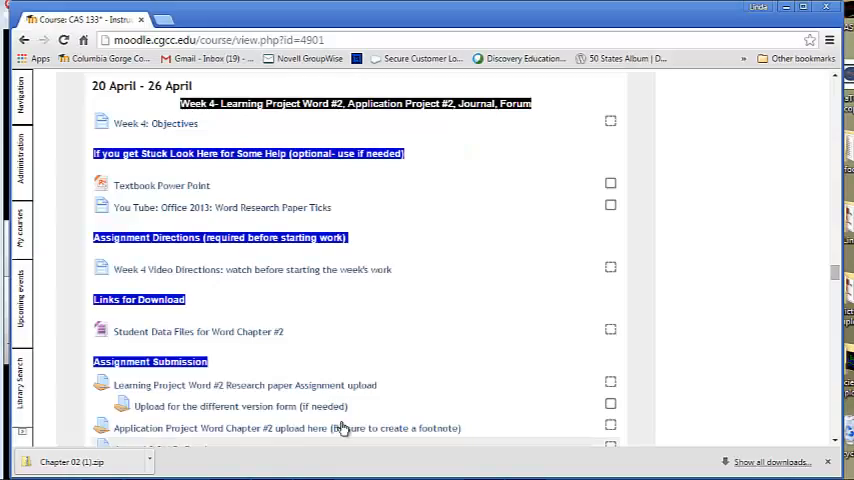
pyautogui.moveTo(275, 360)
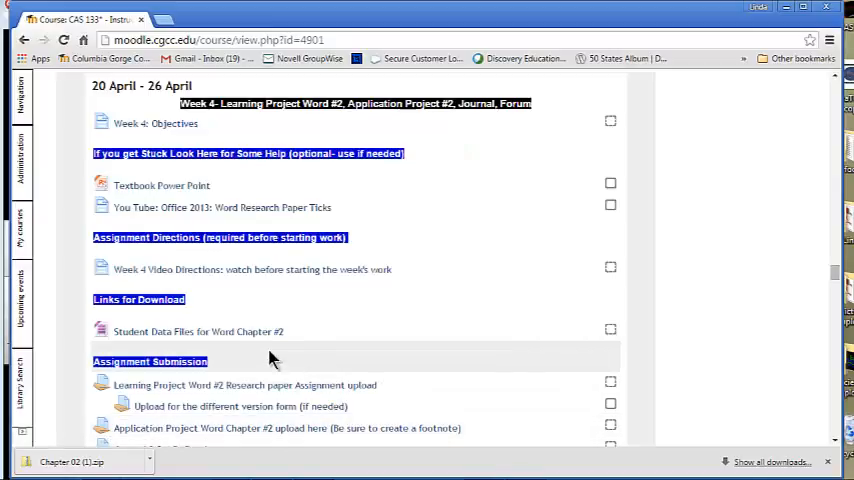
pyautogui.scroll(3)
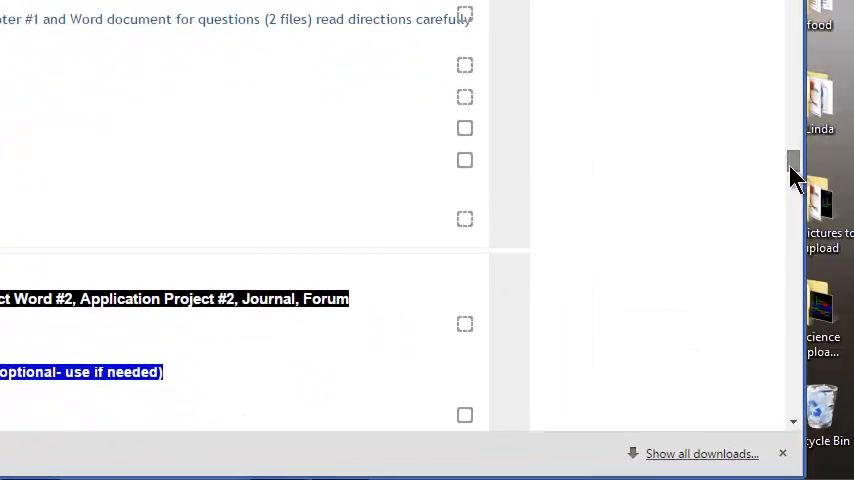
pyautogui.scroll(3)
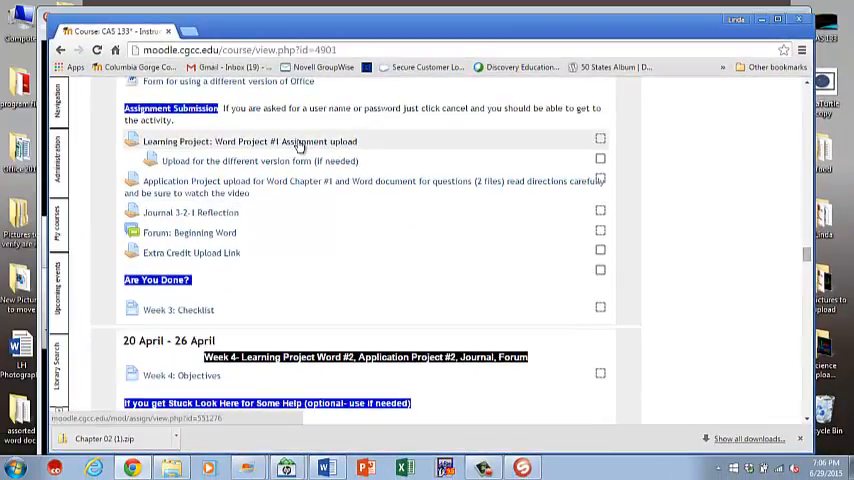
pyautogui.moveTo(260, 161)
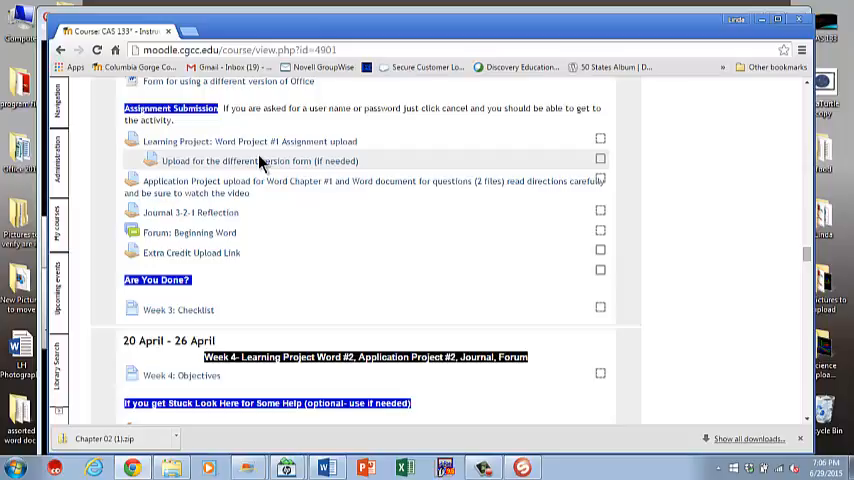
pyautogui.moveTo(203, 185)
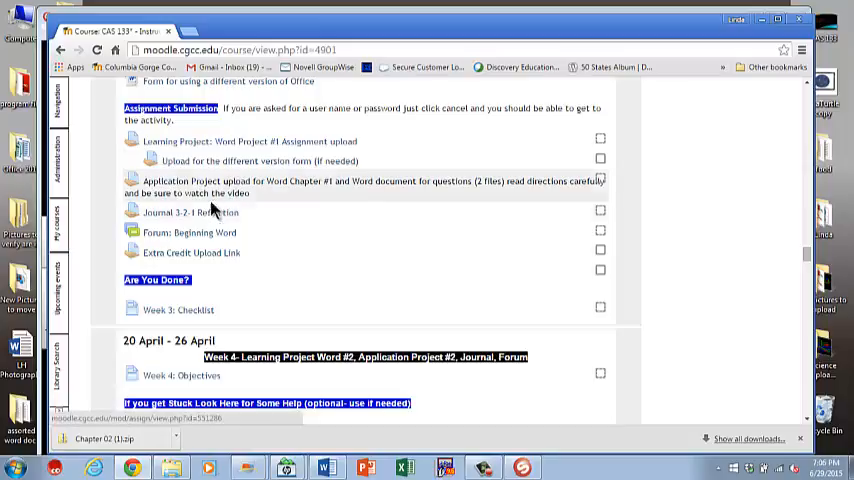
pyautogui.moveTo(210, 213)
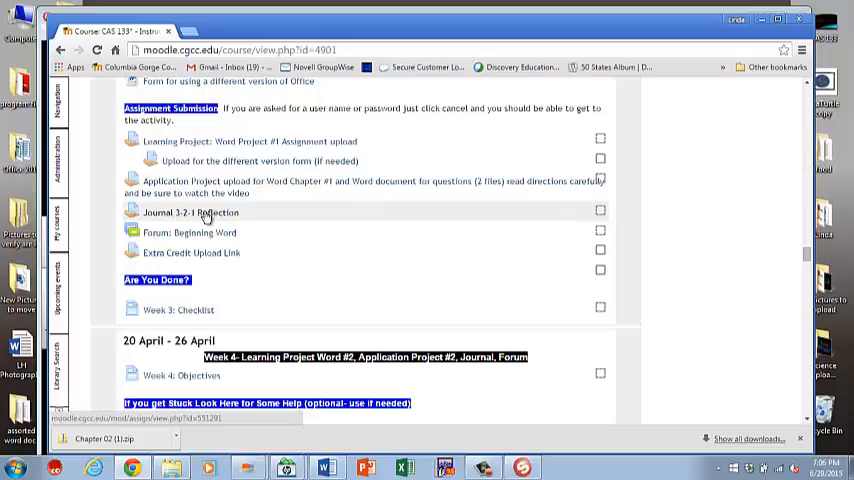
pyautogui.click(196, 212)
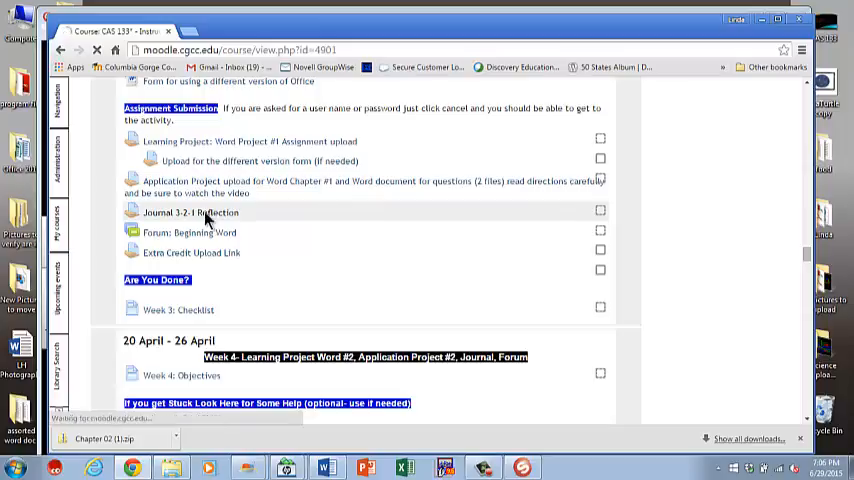
pyautogui.click(192, 212)
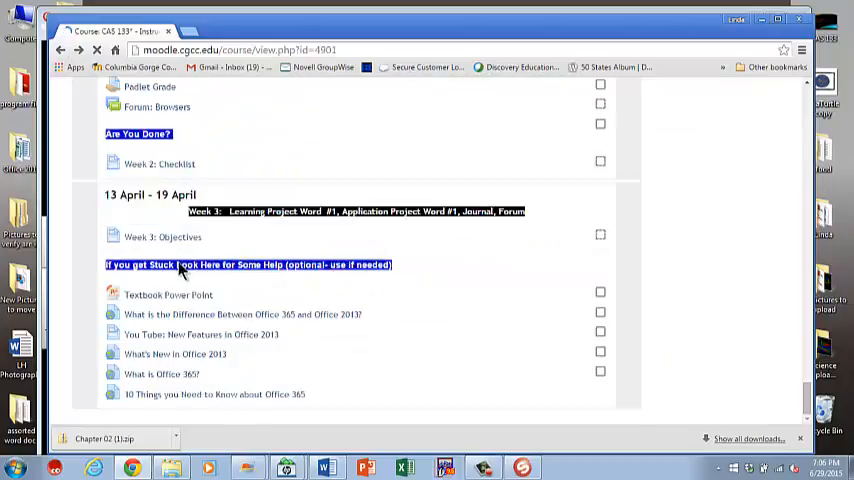
pyautogui.scroll(-3)
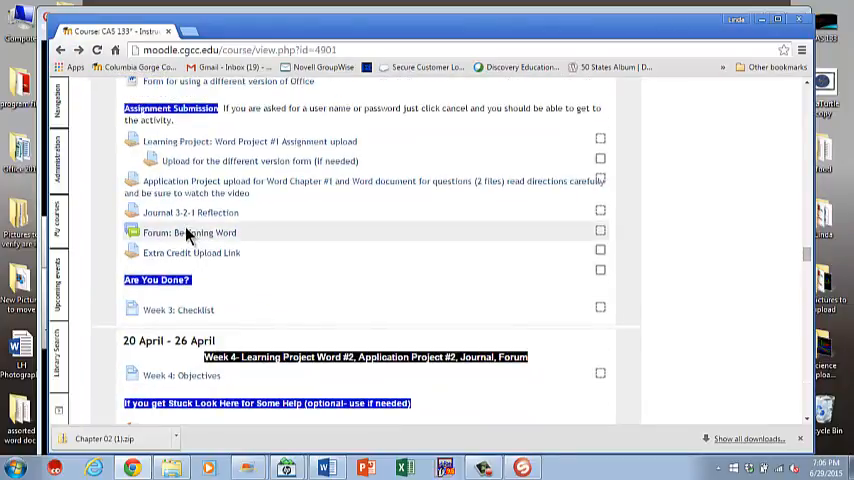
pyautogui.moveTo(210, 240)
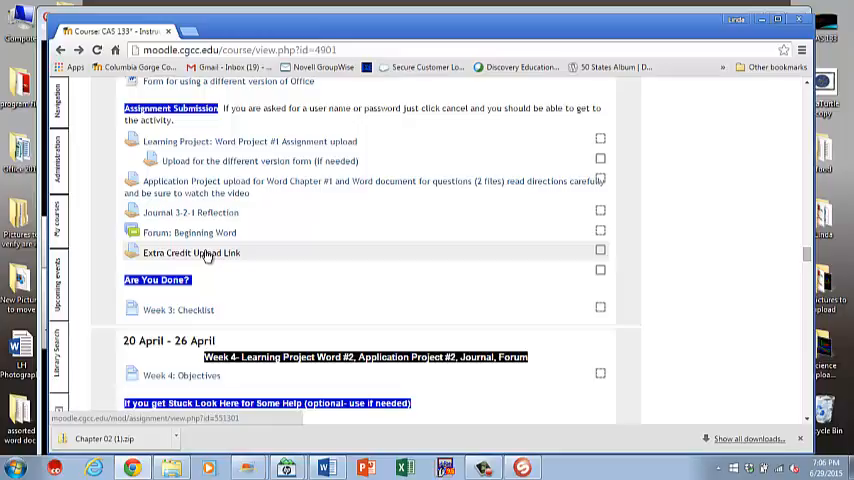
pyautogui.moveTo(191, 256)
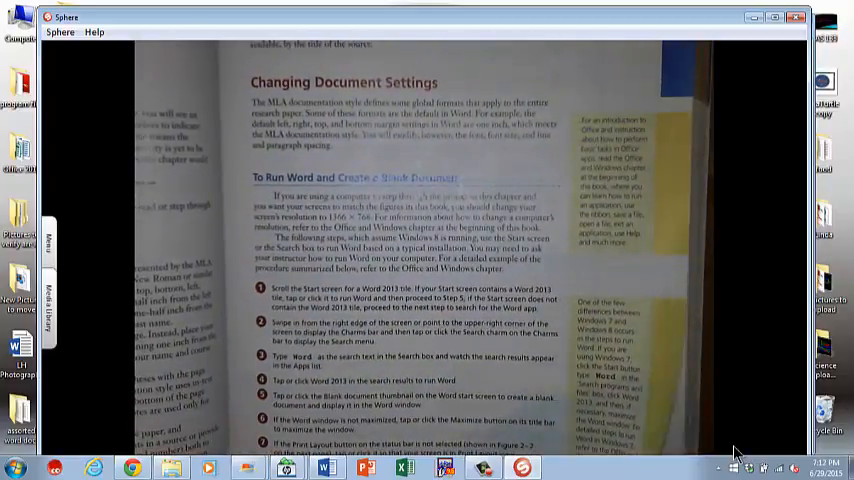
# - Advance the camera view to the textbook page on displaying formatting marks, styles and modifying a style
pyautogui.scroll(-3)
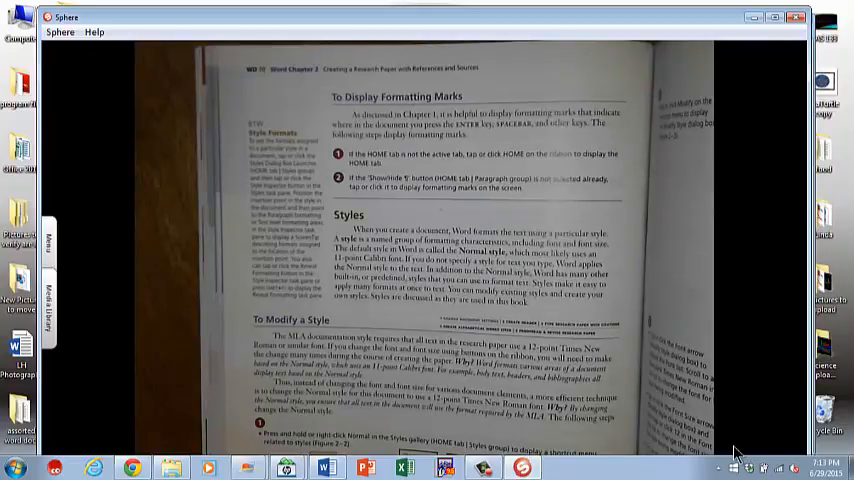
# - Move on to the Chapter 2 page on the Paste Options menu, Figure 2-66 and finding text
pyautogui.scroll(-3)
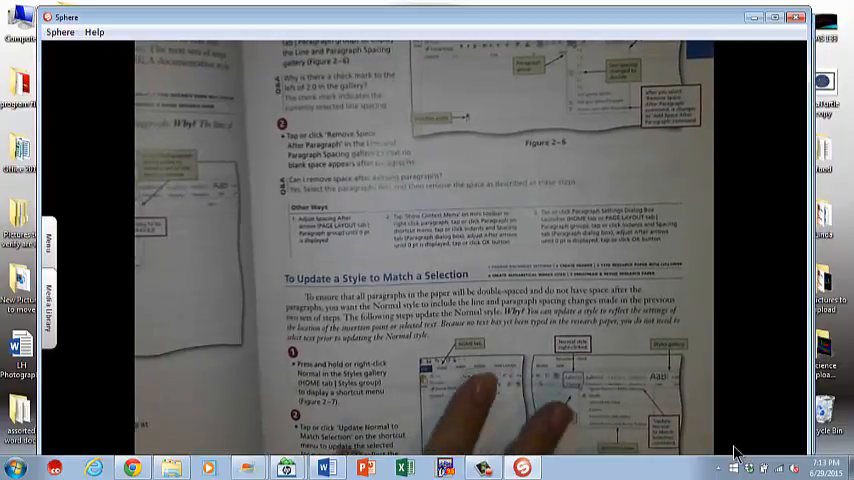
pyautogui.scroll(-3)
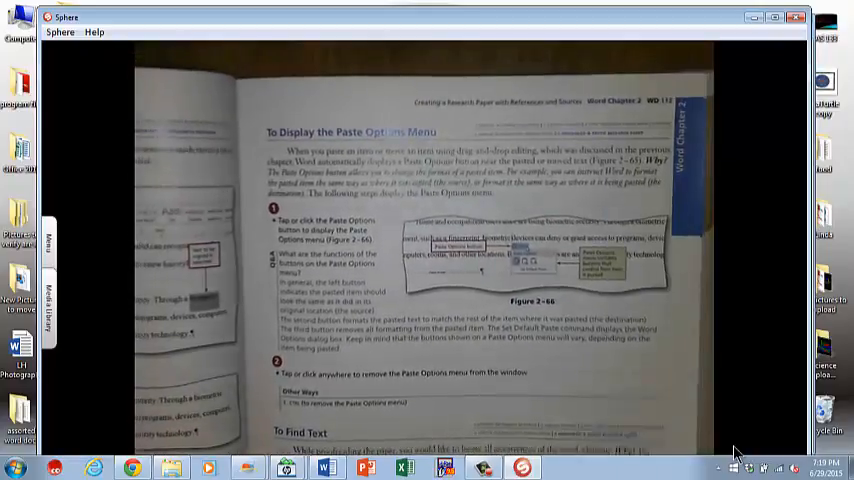
# - Bring the page below the Paste Options steps into view, showing the 'To Find Text' section
pyautogui.scroll(-3)
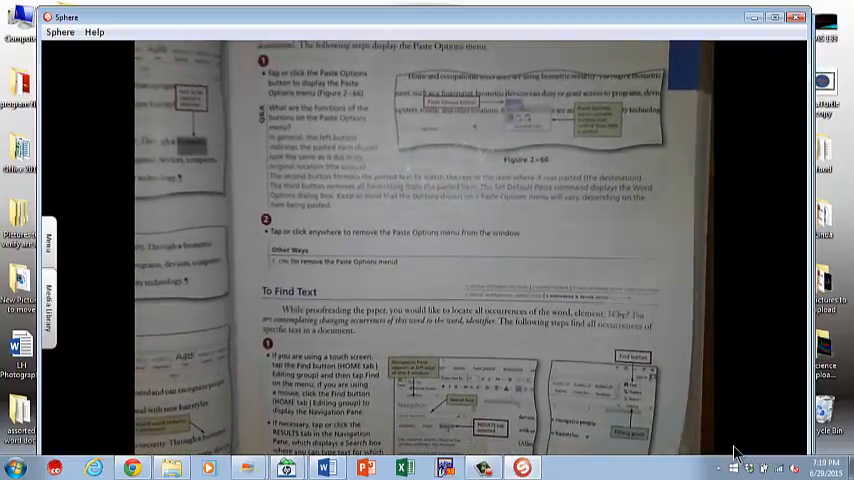